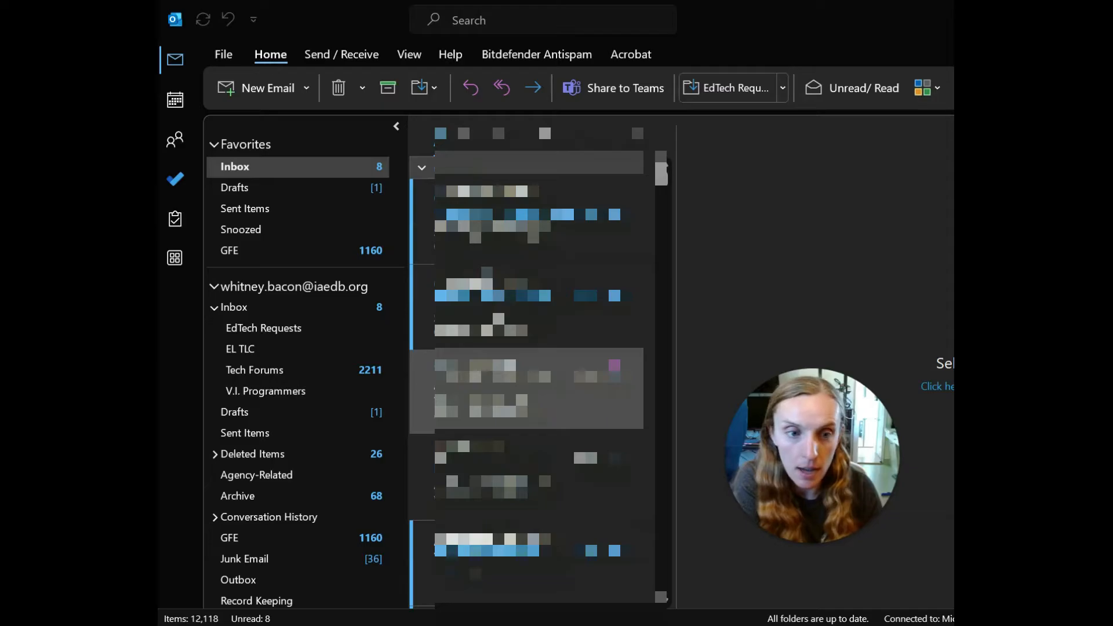
{"action": "mouse_move", "coordinate": [803, 278]}
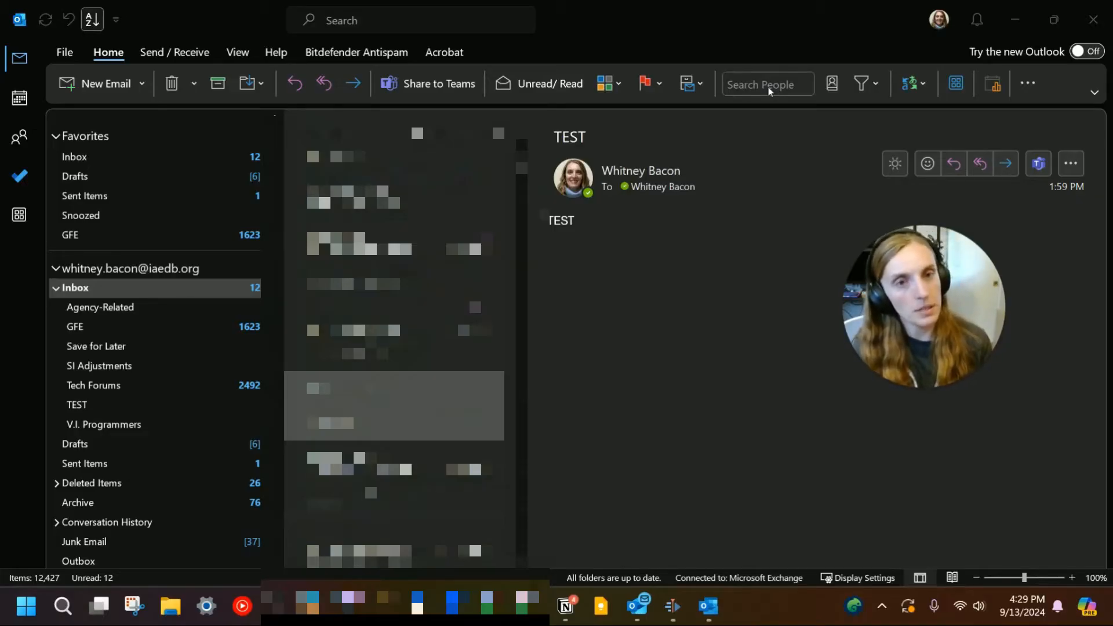
{"action": "mouse_move", "coordinate": [1035, 62]}
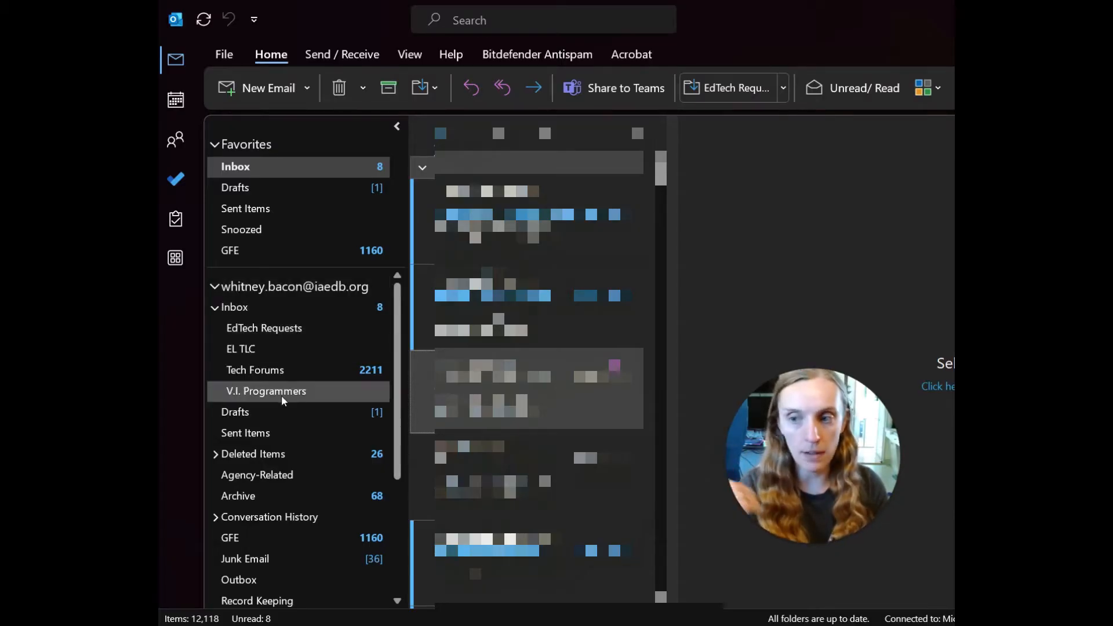
{"action": "mouse_move", "coordinate": [284, 413]}
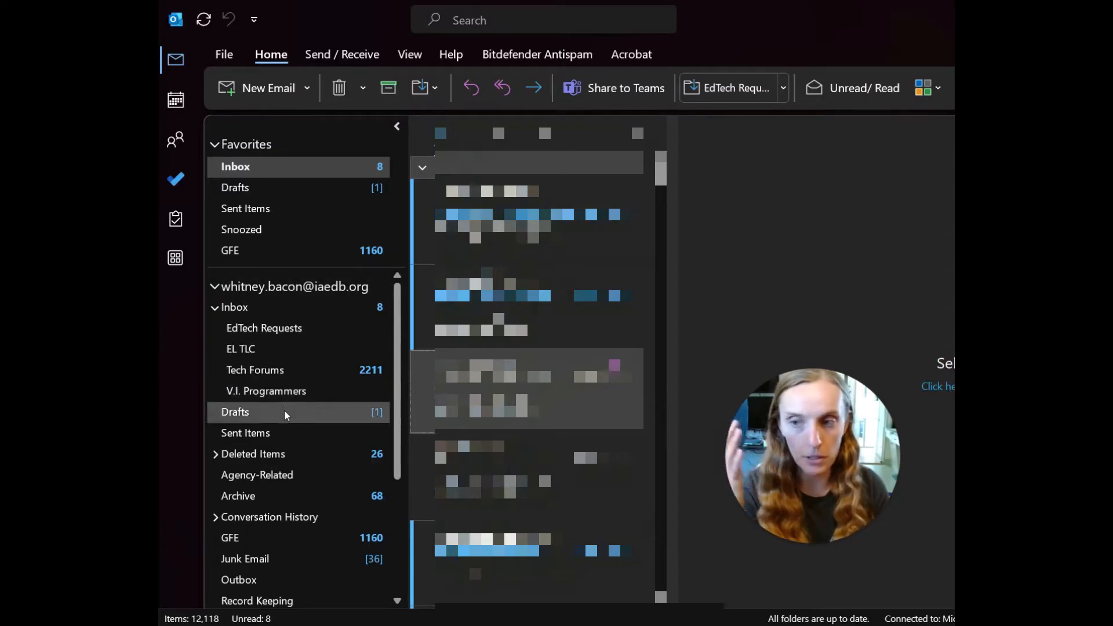
{"action": "mouse_move", "coordinate": [267, 391]}
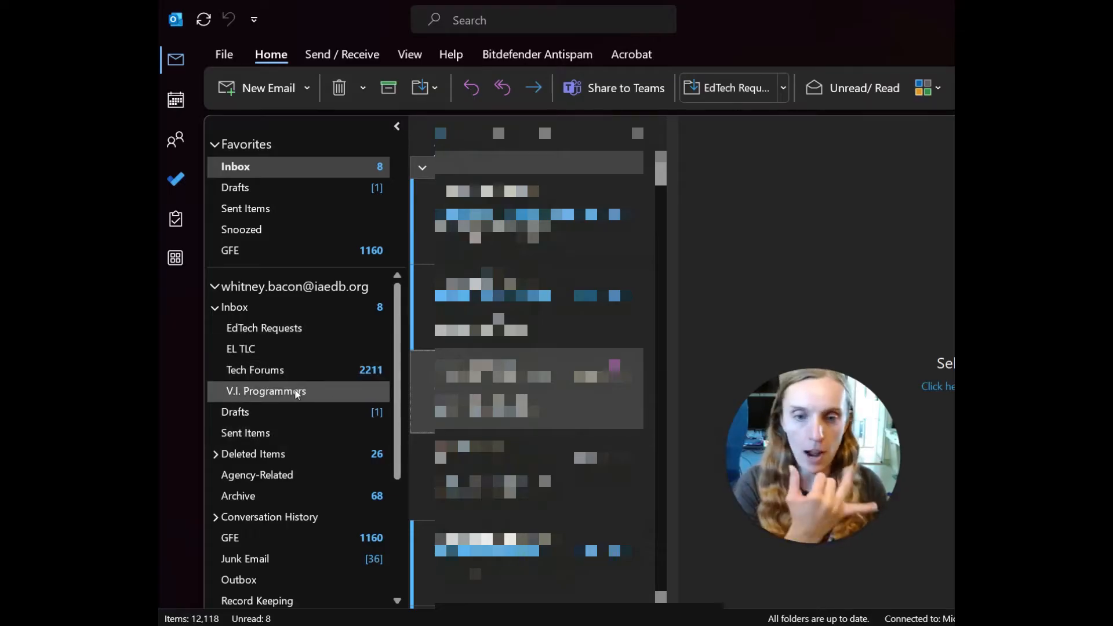
{"action": "mouse_move", "coordinate": [266, 370]}
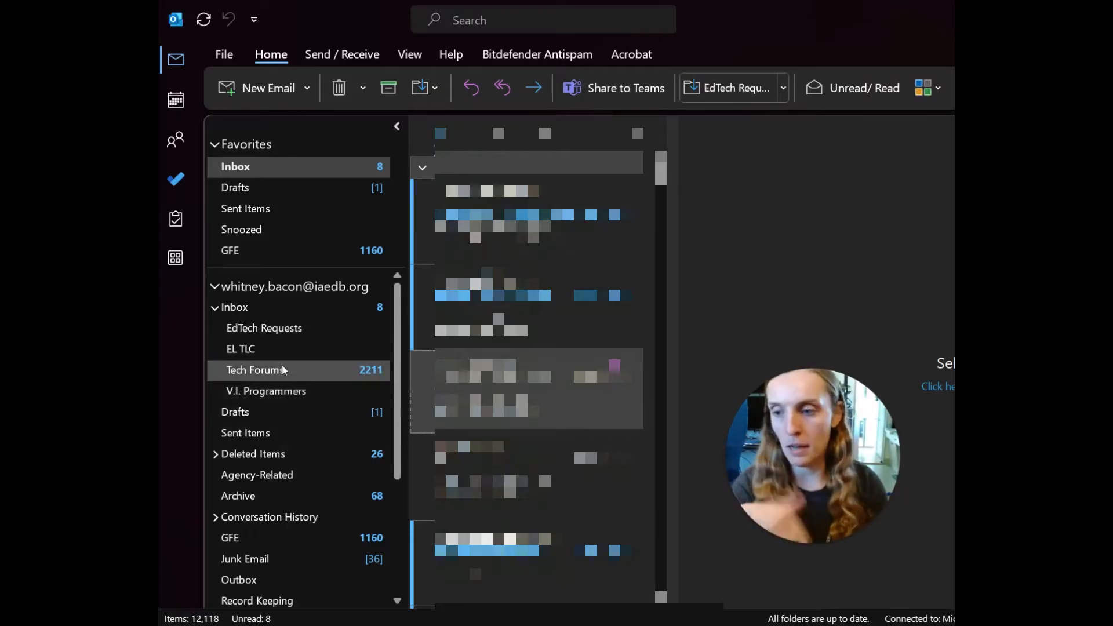
{"action": "mouse_move", "coordinate": [316, 306]}
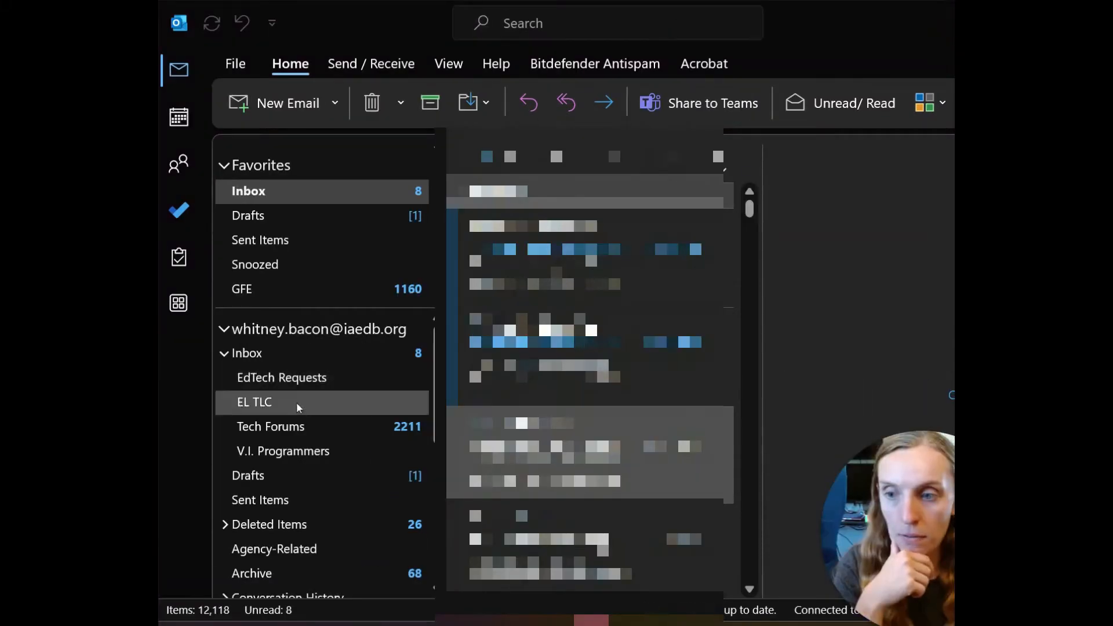
{"action": "mouse_move", "coordinate": [283, 451]}
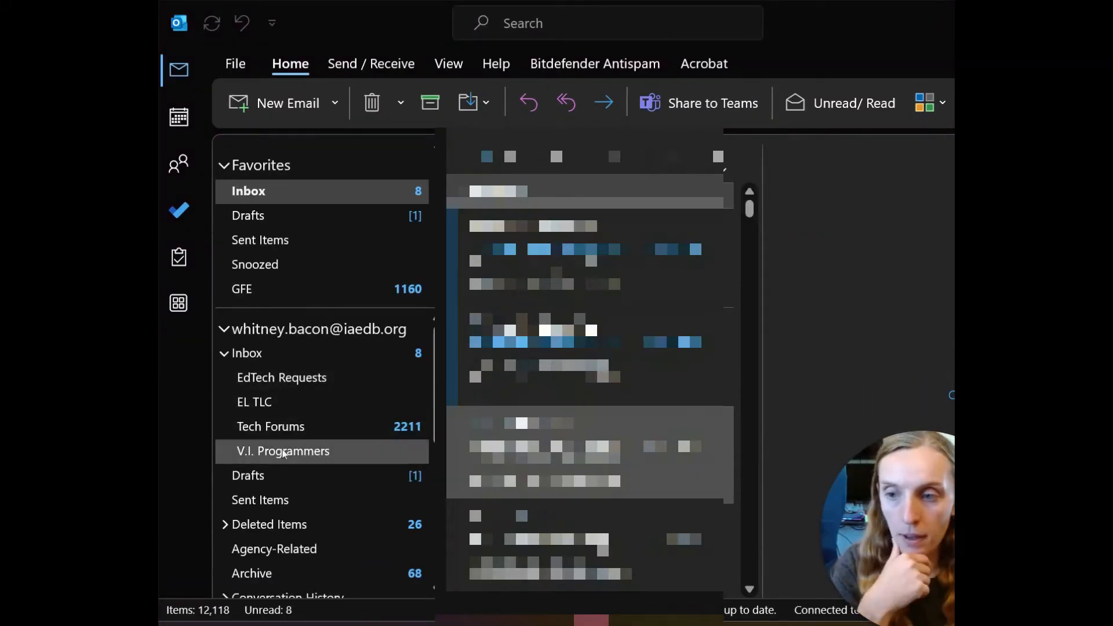
{"action": "mouse_move", "coordinate": [258, 354]}
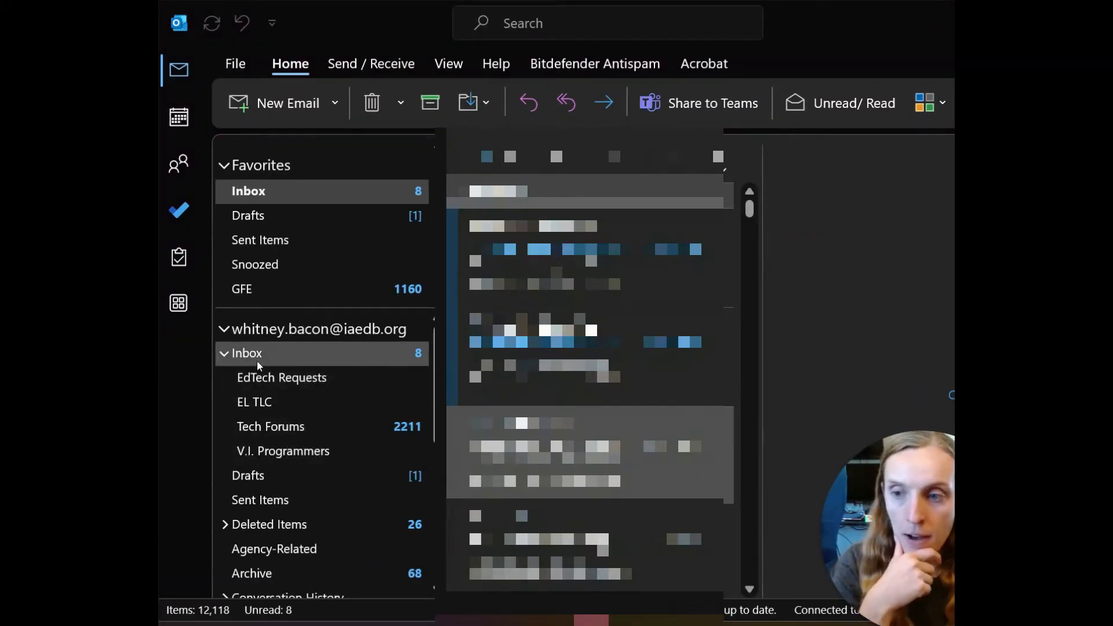
- Create a new subfolder named 'TEST Folder' under the Inbox
{"action": "right_click", "coordinate": [246, 352]}
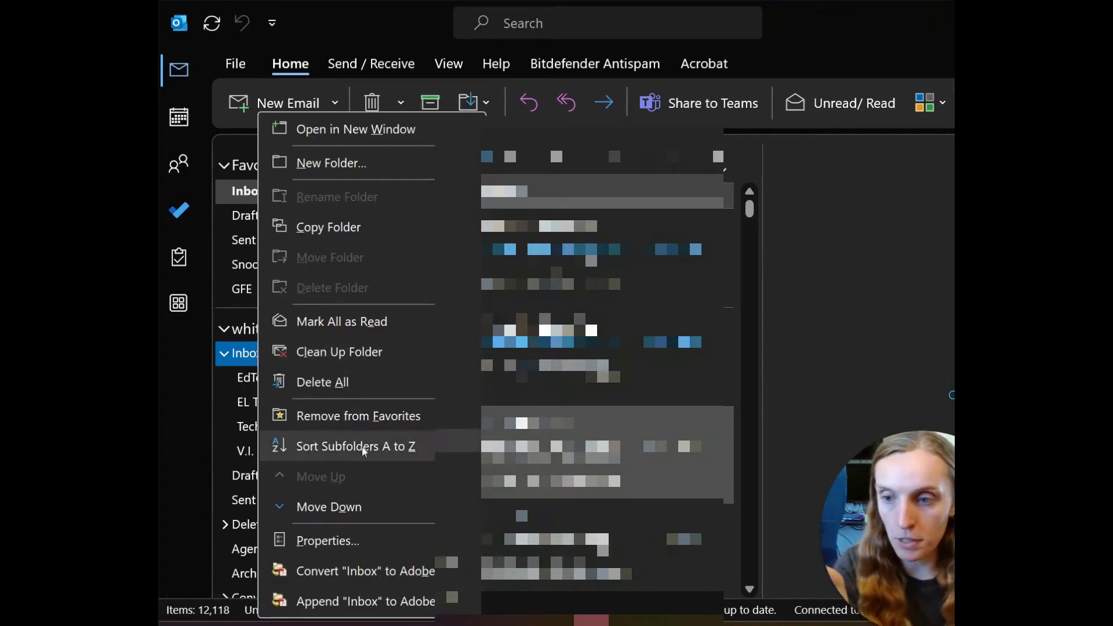
{"action": "mouse_move", "coordinate": [331, 162]}
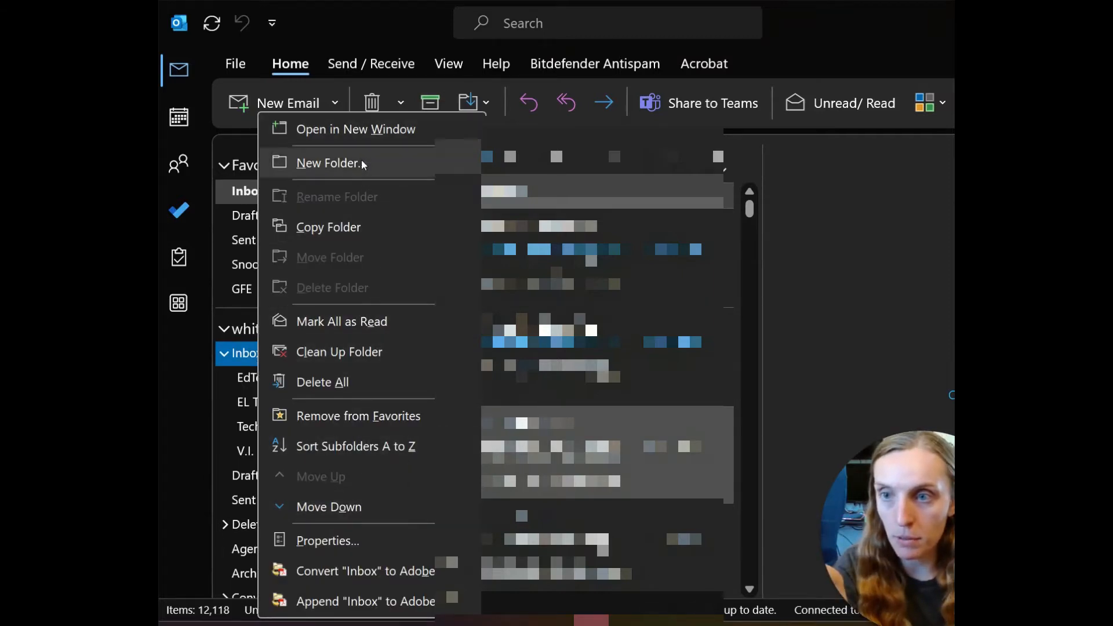
{"action": "left_click", "coordinate": [328, 162]}
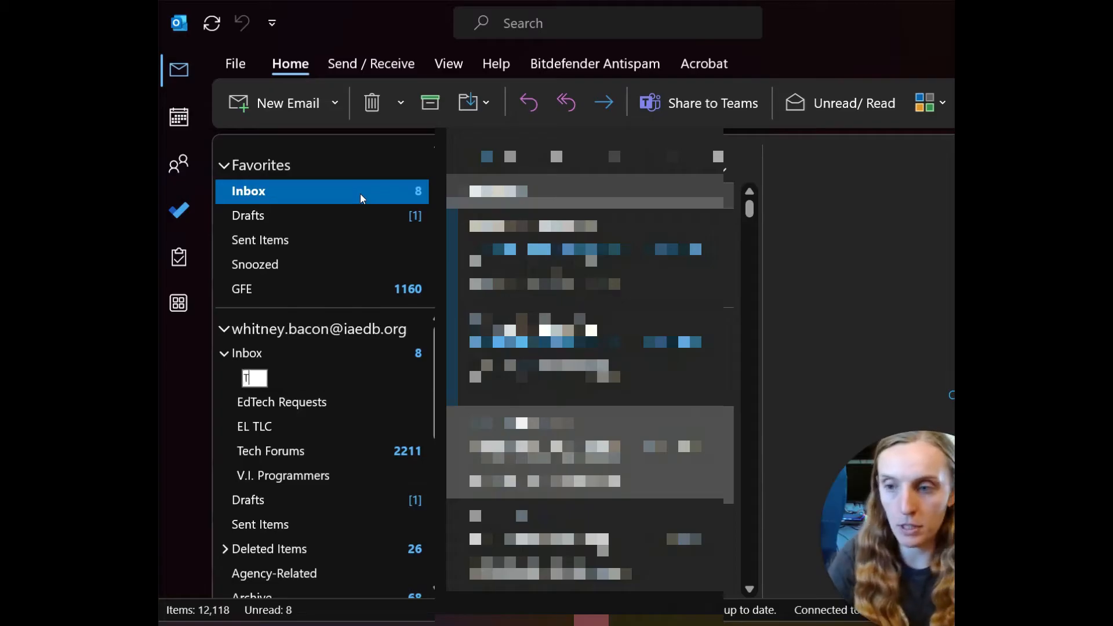
{"action": "type", "text": "EST Fo"}
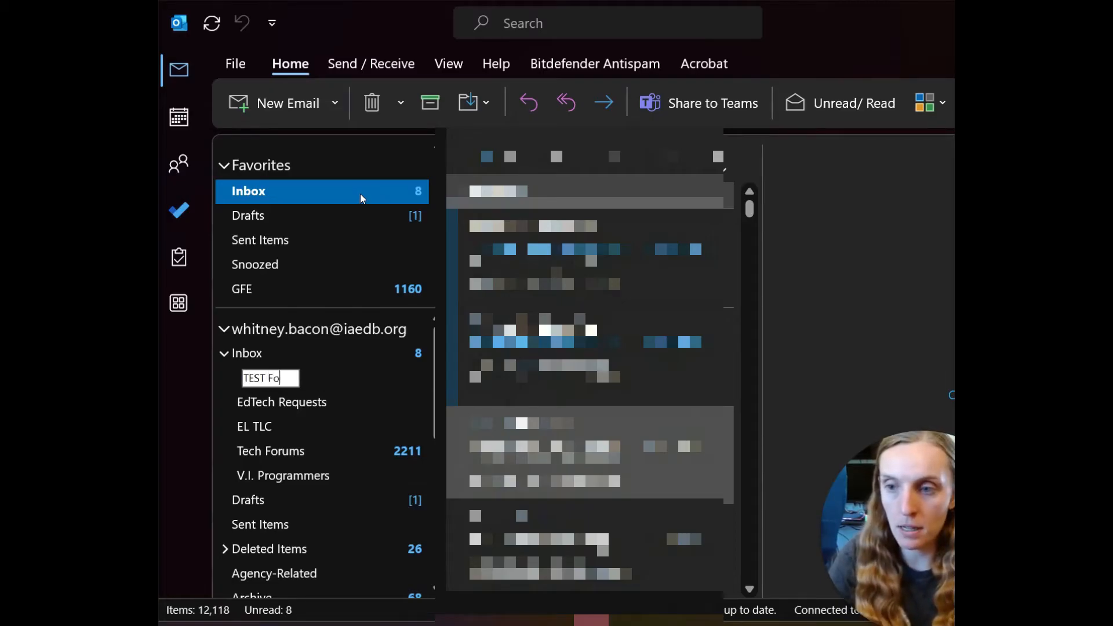
{"action": "key", "text": "Return"}
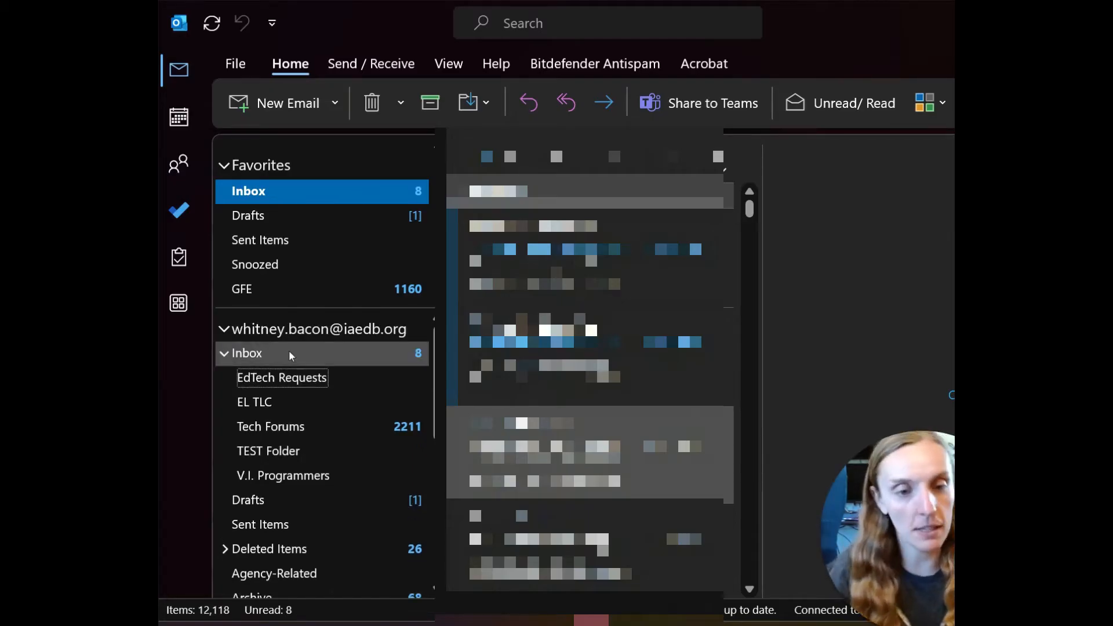
{"action": "key", "text": "shift"}
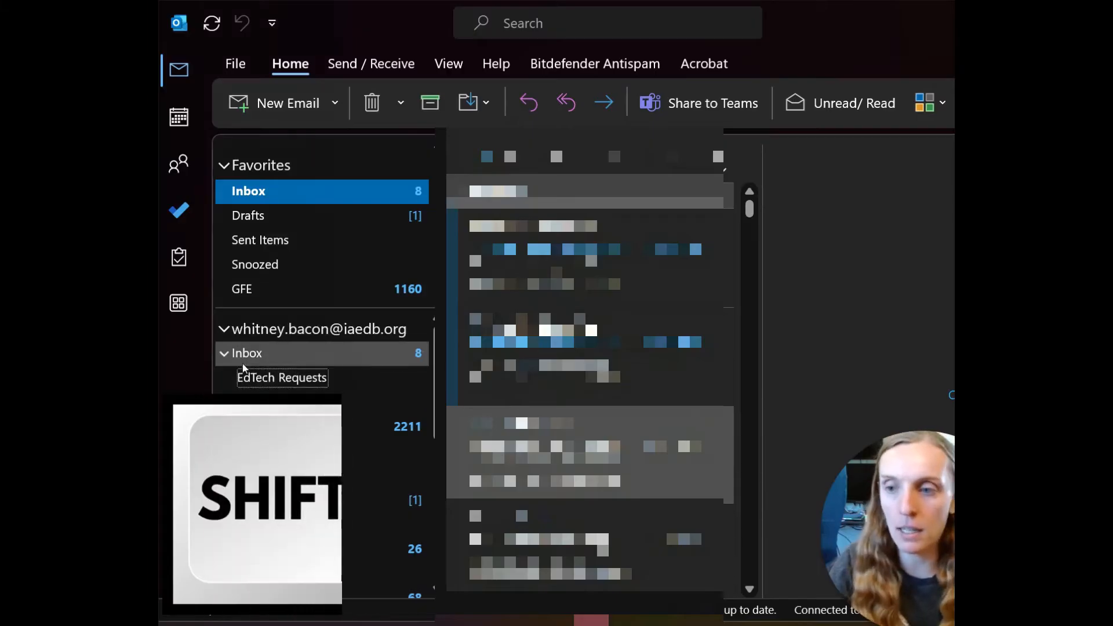
- Bring up the Inbox folder's context menu via Shift+F10 to reach Sort Subfolders A to Z
{"action": "right_click", "coordinate": [246, 352]}
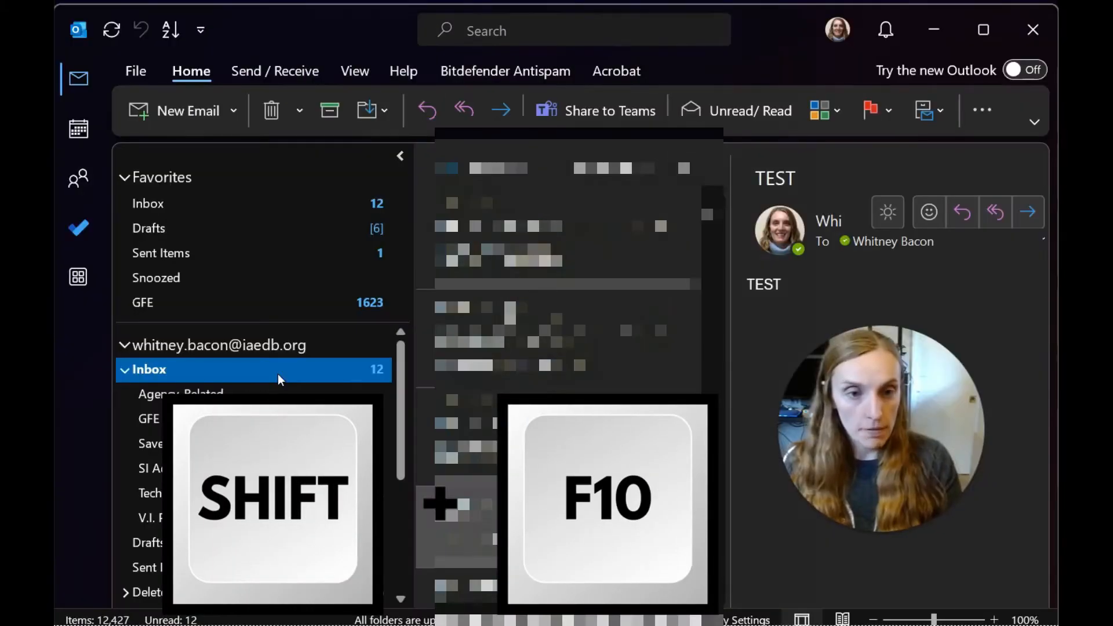
{"action": "key", "text": "shift+f10"}
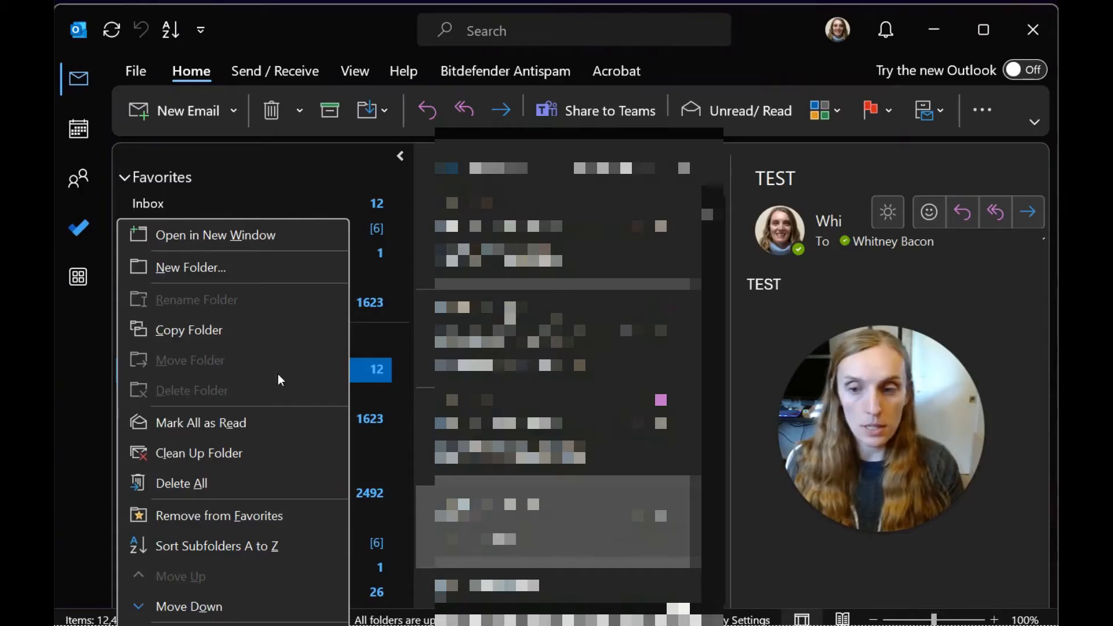
{"action": "mouse_move", "coordinate": [214, 236]}
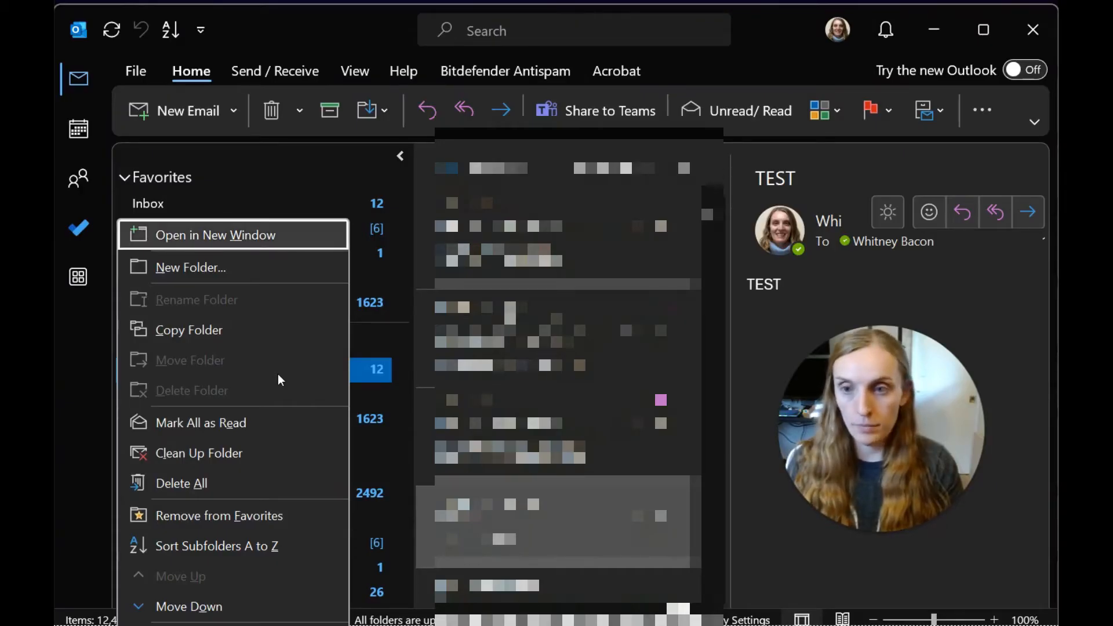
{"action": "mouse_move", "coordinate": [215, 546]}
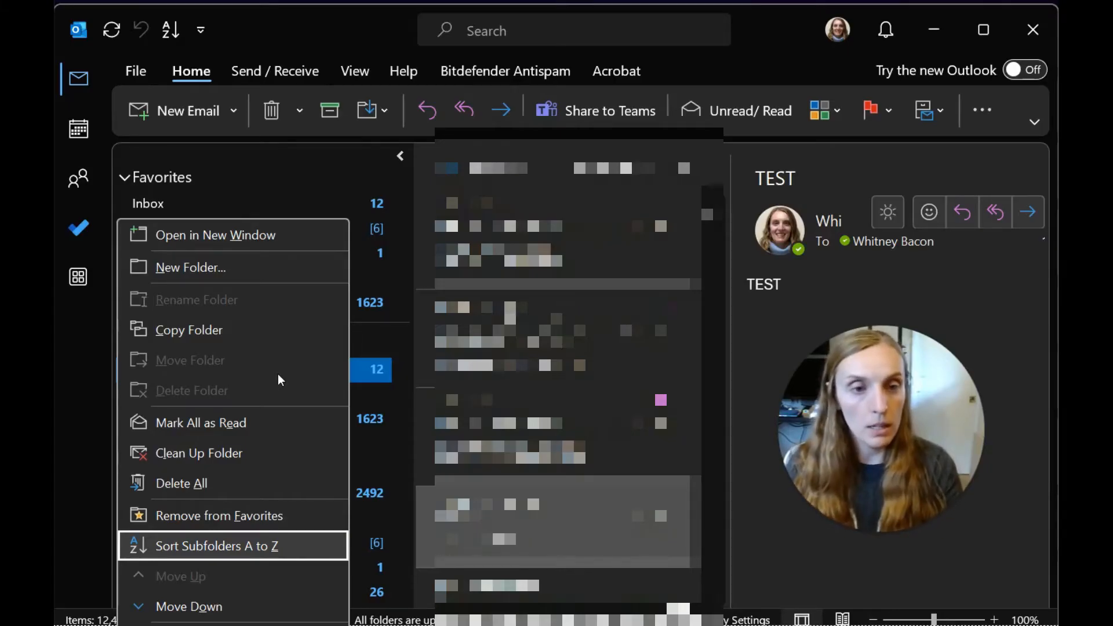
- Sort the Inbox subfolders alphabetically so TEST Folder falls into place
{"action": "left_click", "coordinate": [216, 546]}
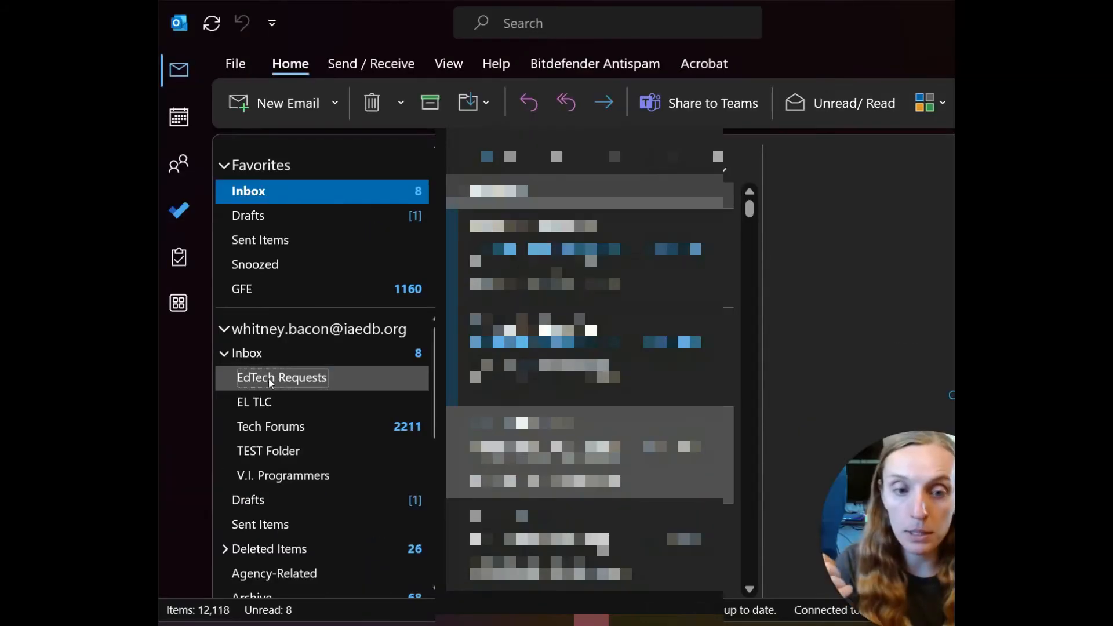
{"action": "scroll", "scroll_direction": "down", "scroll_amount": 3}
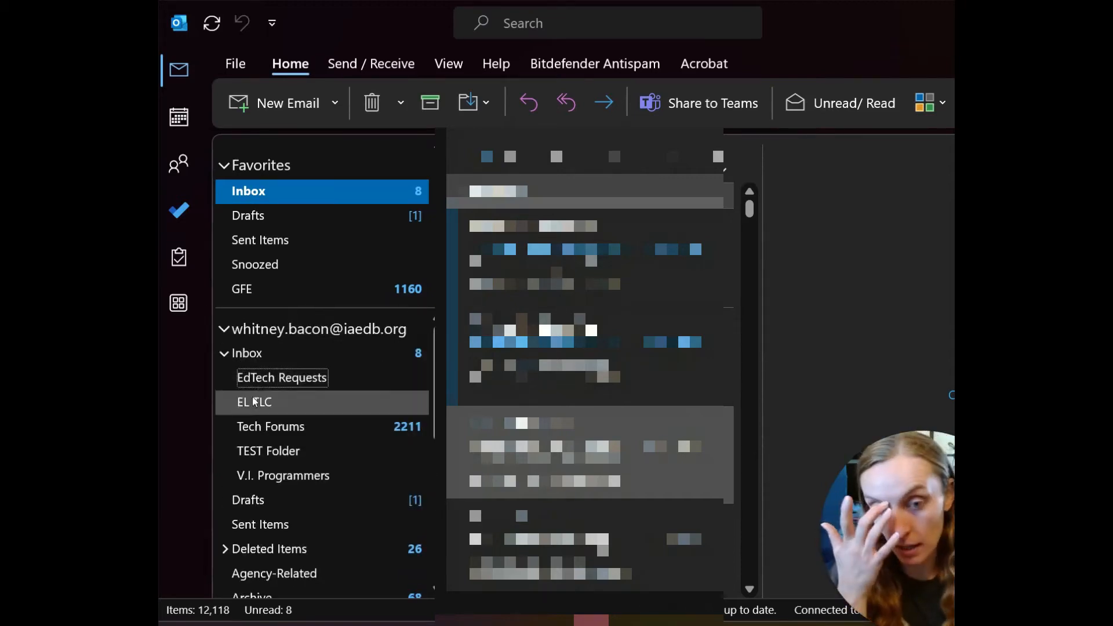
{"action": "mouse_move", "coordinate": [280, 377]}
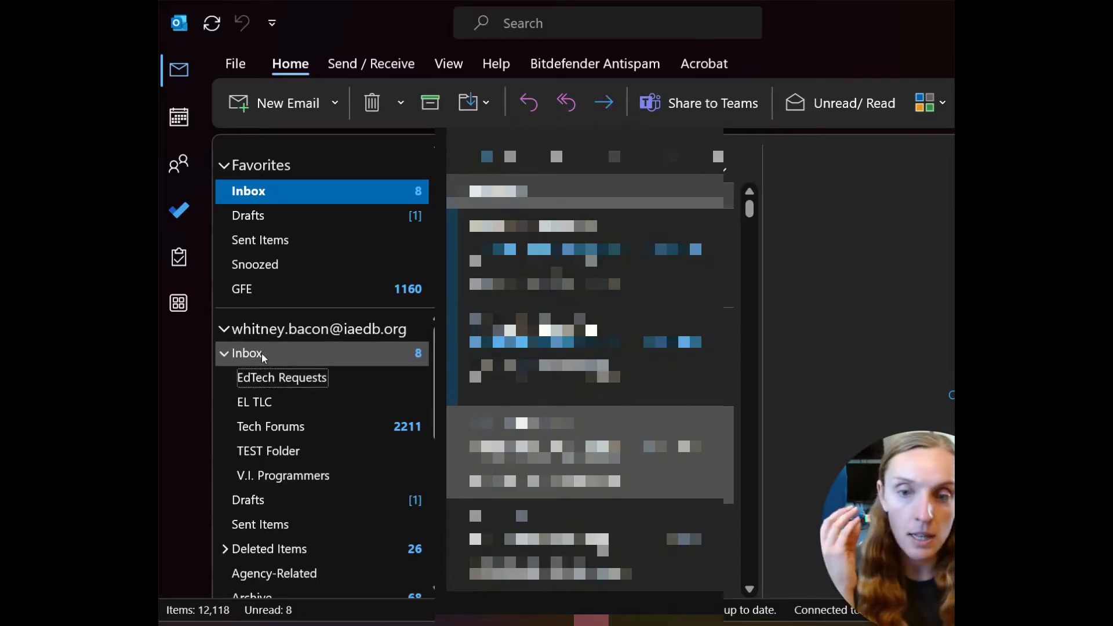
{"action": "mouse_move", "coordinate": [283, 475]}
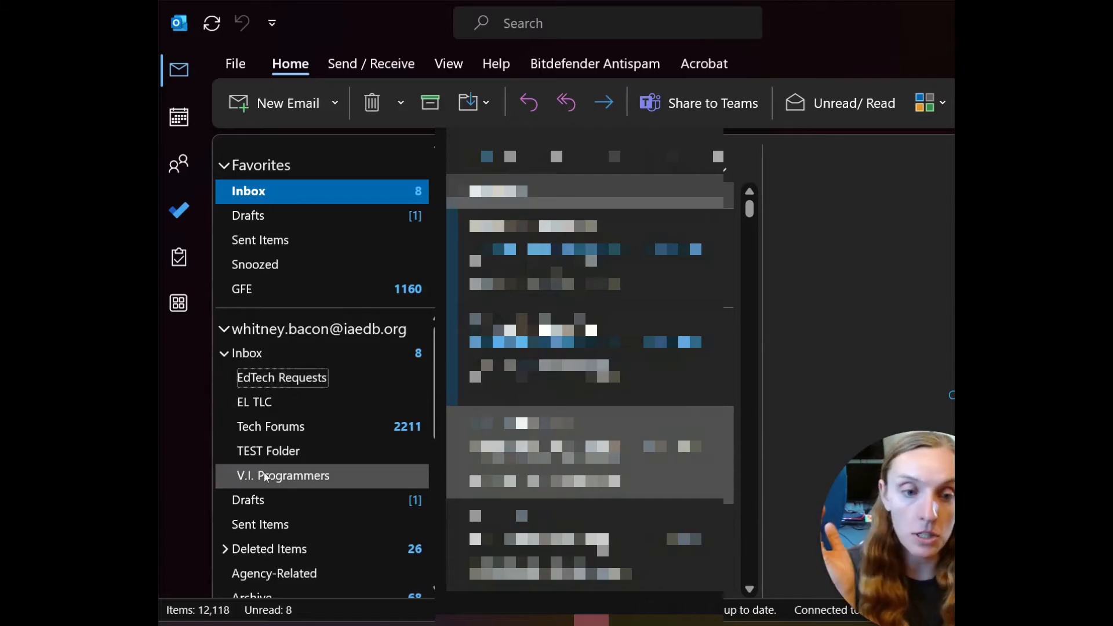
{"action": "mouse_move", "coordinate": [296, 352]}
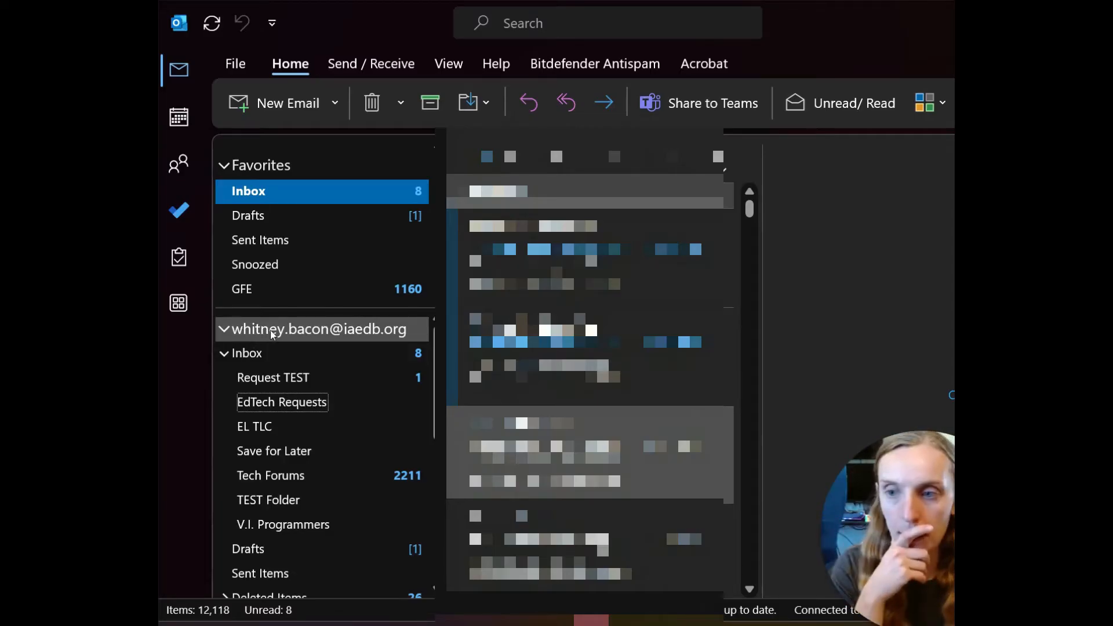
- Sort the mailbox account's subfolders A to Z from its context menu
{"action": "right_click", "coordinate": [315, 328]}
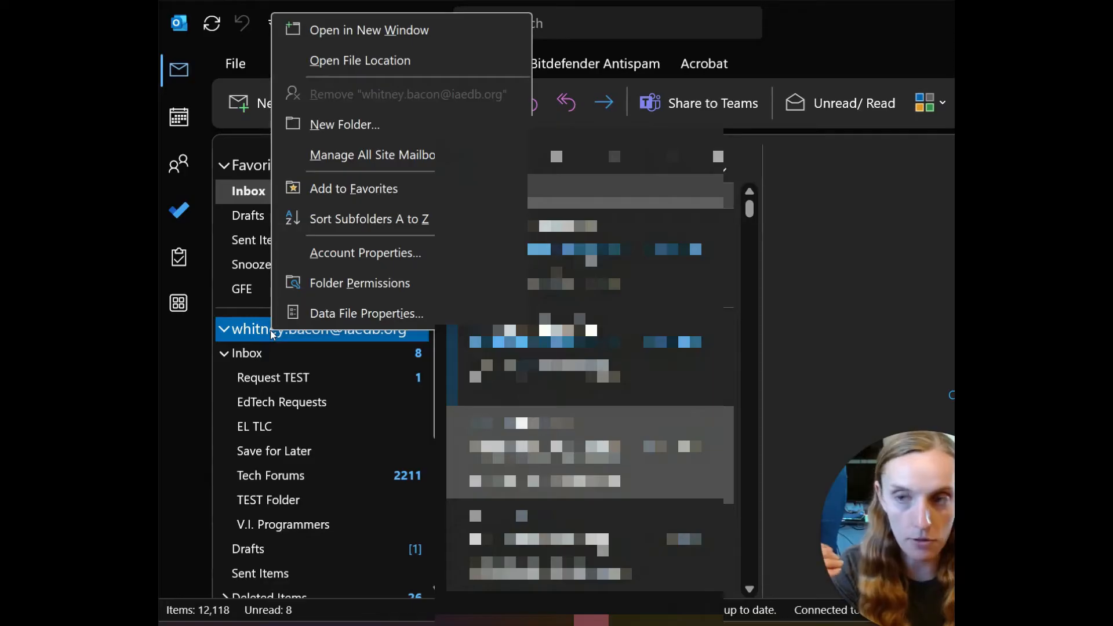
{"action": "mouse_move", "coordinate": [371, 154]}
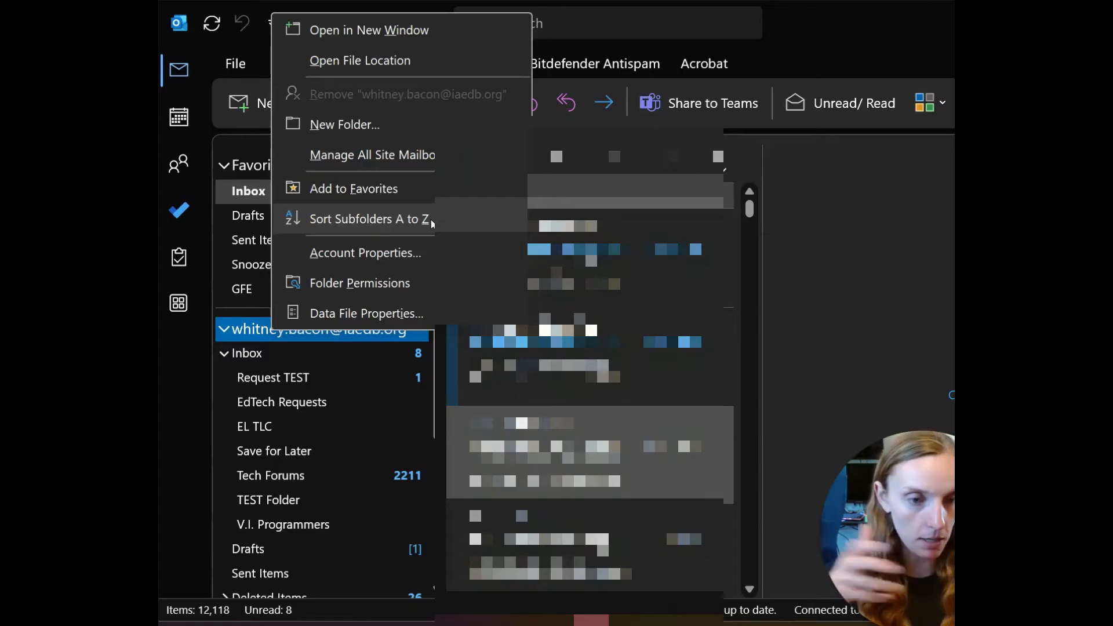
{"action": "mouse_move", "coordinate": [328, 227]}
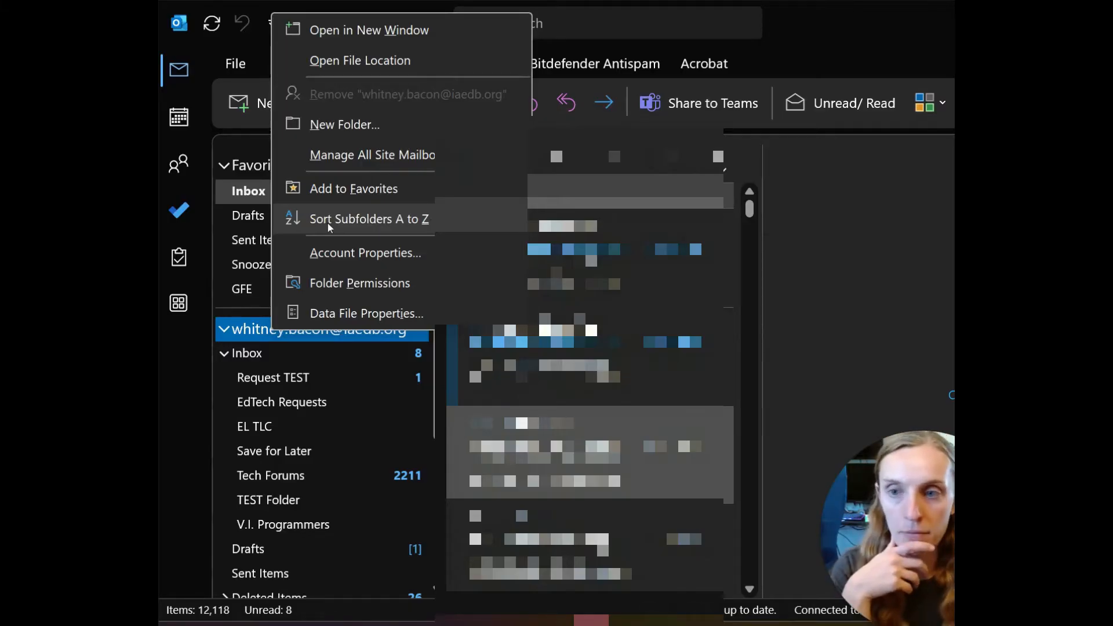
{"action": "left_click", "coordinate": [369, 219]}
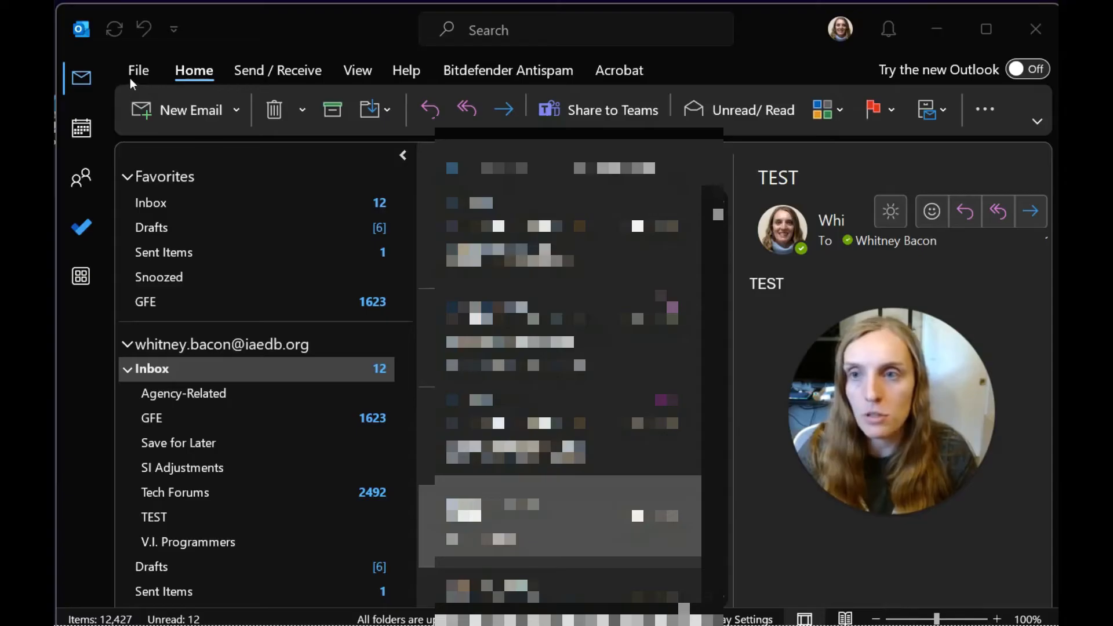
- Go through File > Options to the Advanced category of Outlook Options
{"action": "left_click", "coordinate": [138, 70]}
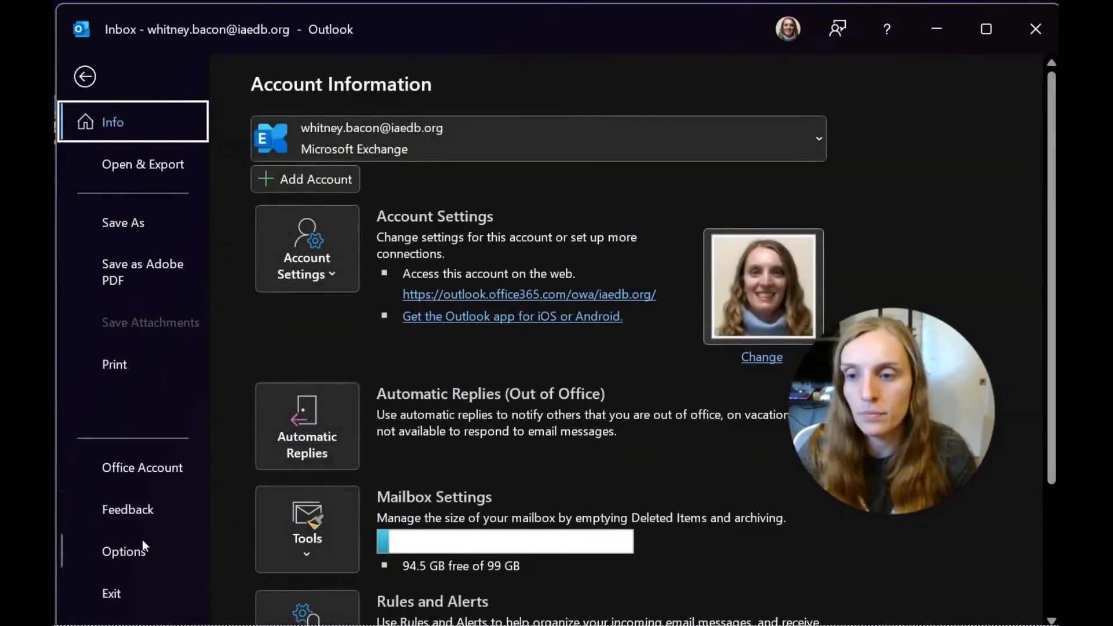
{"action": "left_click", "coordinate": [124, 552]}
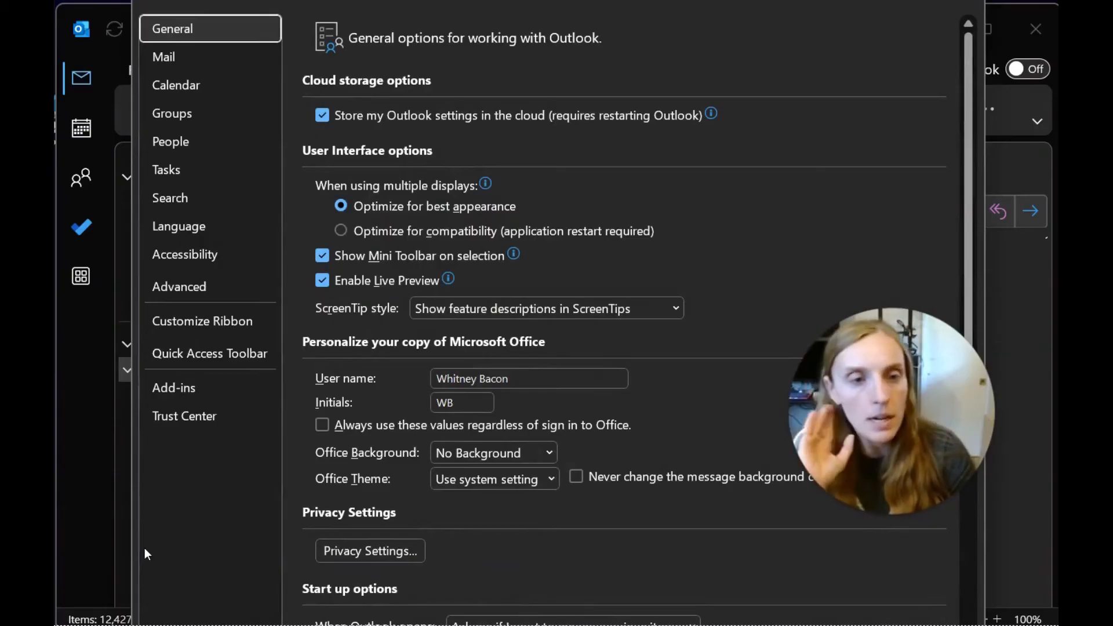
{"action": "left_click", "coordinate": [176, 84]}
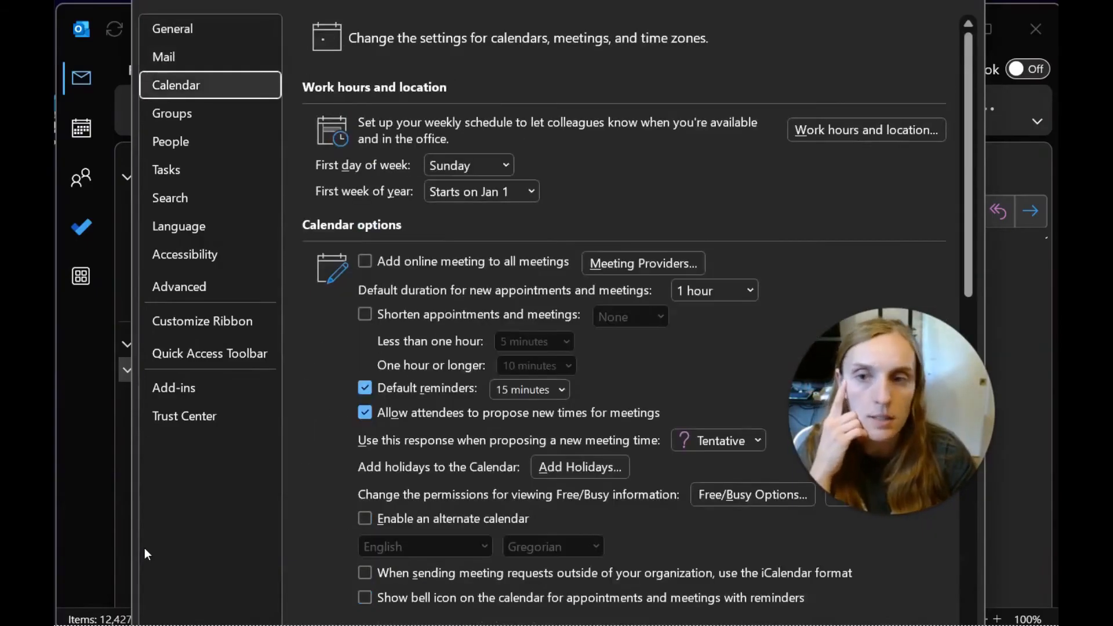
{"action": "left_click", "coordinate": [178, 286]}
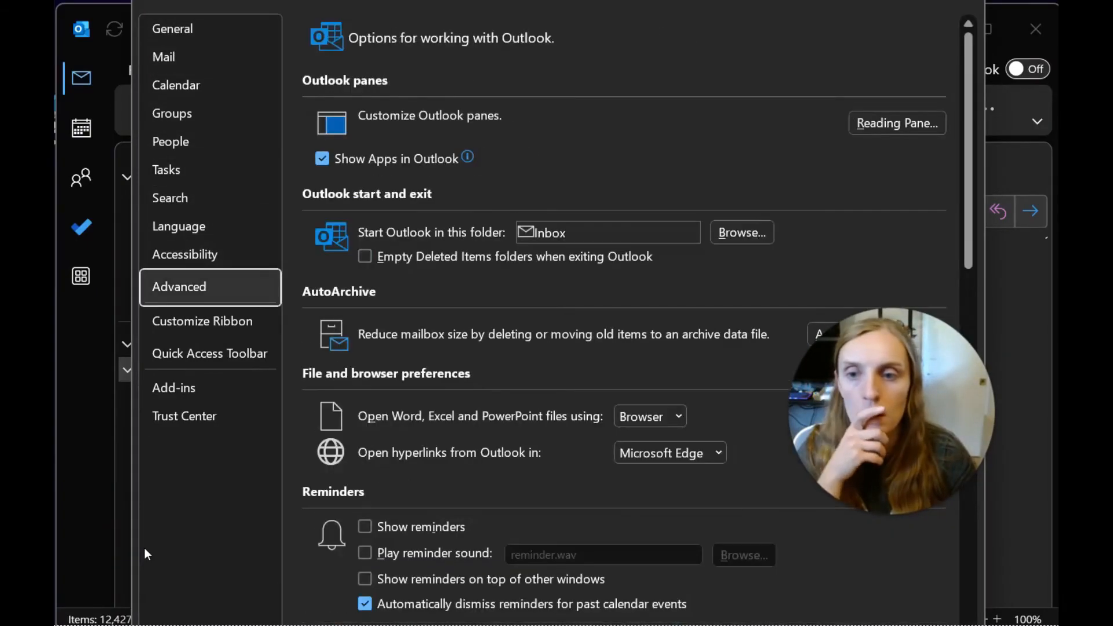
- Switch to Quick Access Toolbar customization and browse Commands Not in the Ribbon
{"action": "left_click", "coordinate": [209, 352]}
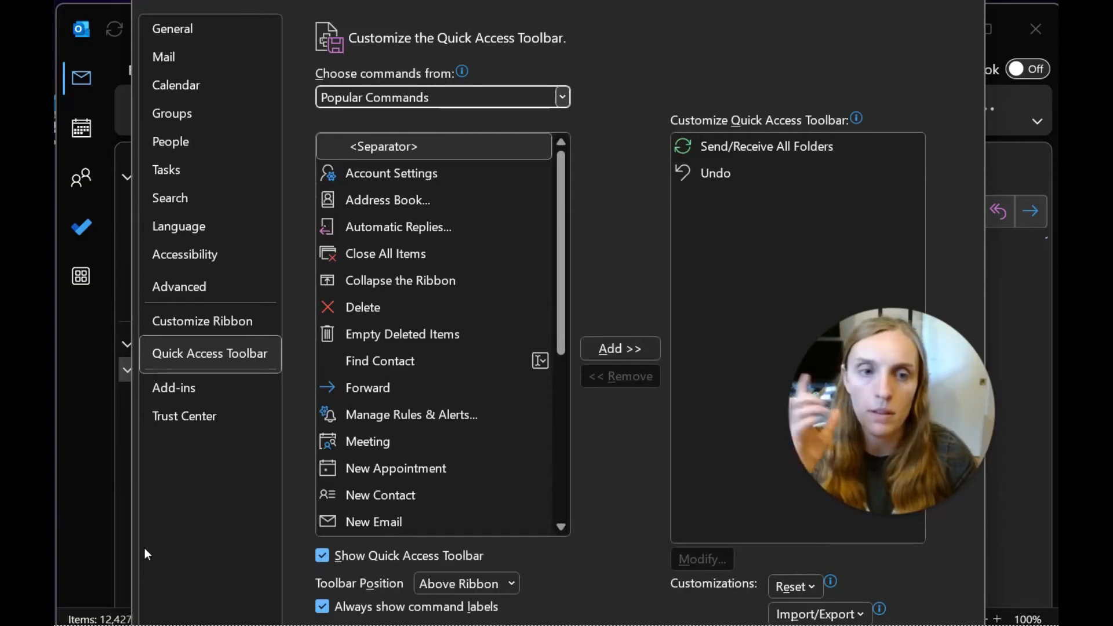
{"action": "left_click", "coordinate": [560, 97]}
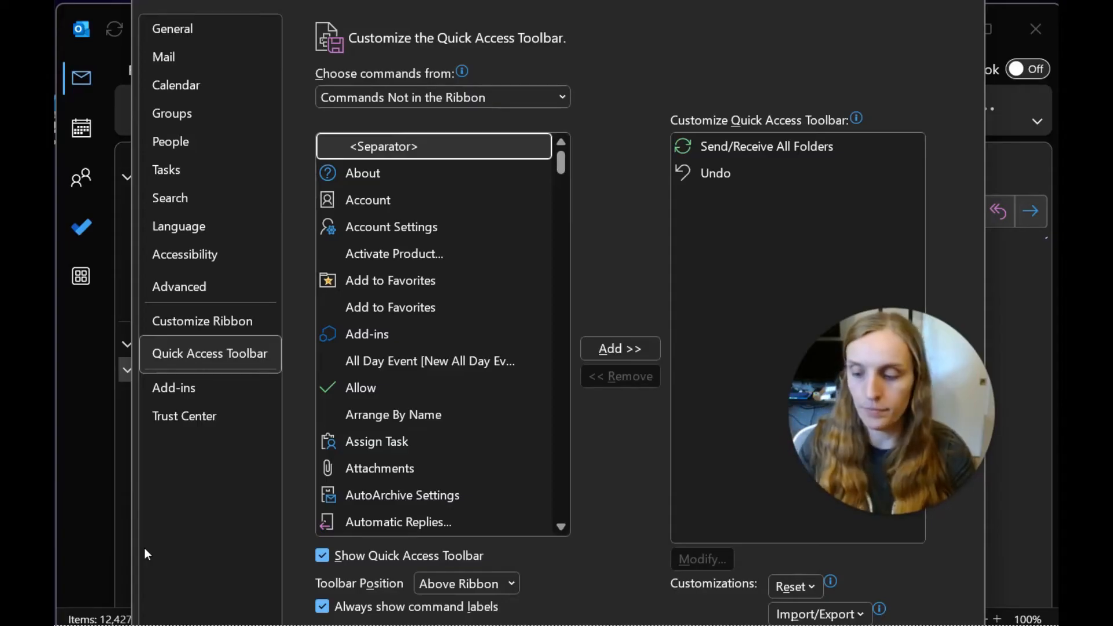
- Find Show All Folders A to Z in the command list and add it to the Quick Access Toolbar
{"action": "scroll", "scroll_direction": "down", "scroll_amount": 3}
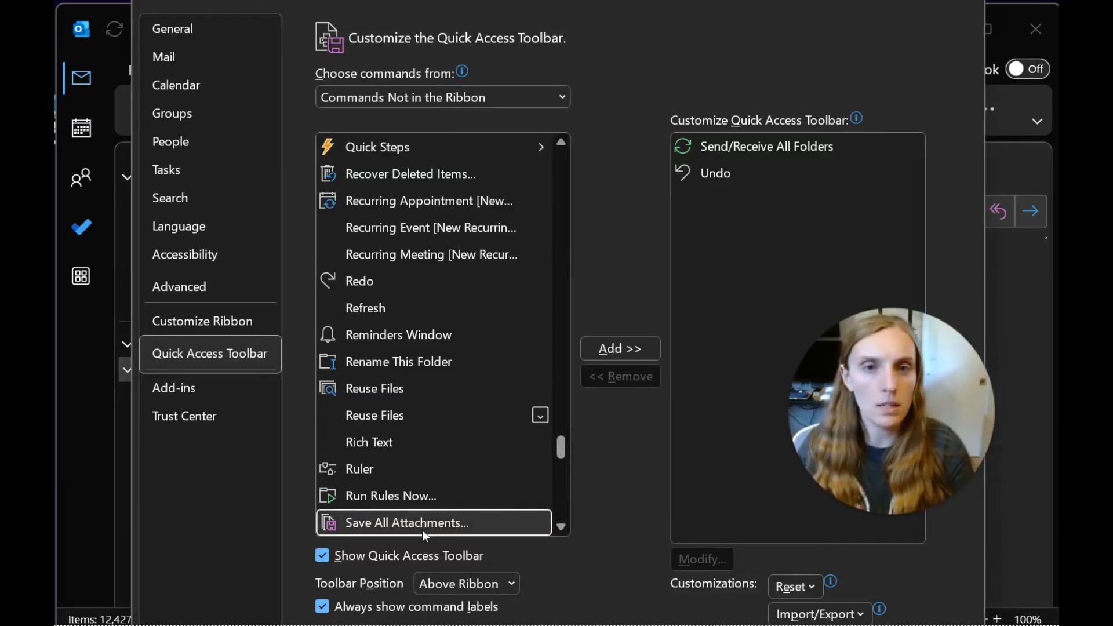
{"action": "scroll", "scroll_direction": "down", "scroll_amount": 3}
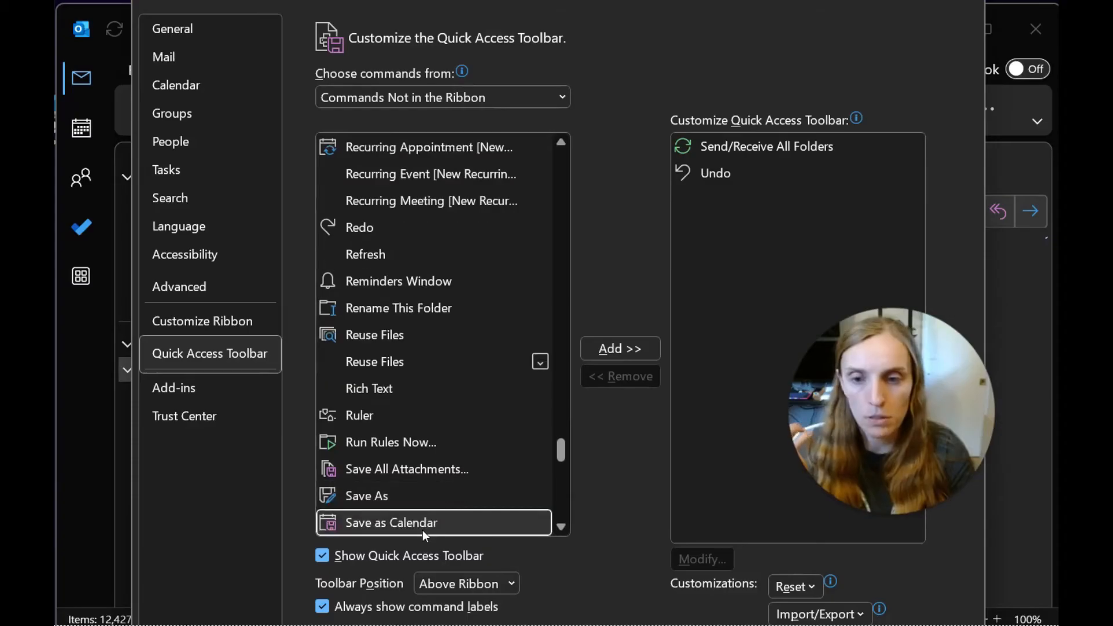
{"action": "scroll", "scroll_direction": "down", "scroll_amount": 3}
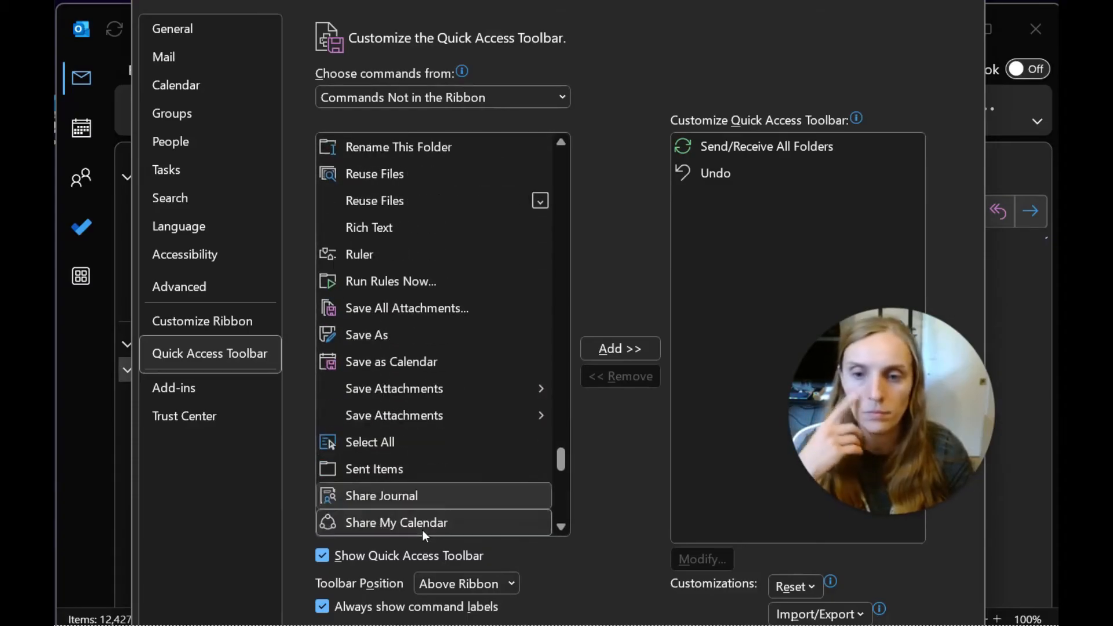
{"action": "scroll", "scroll_direction": "down", "scroll_amount": 3}
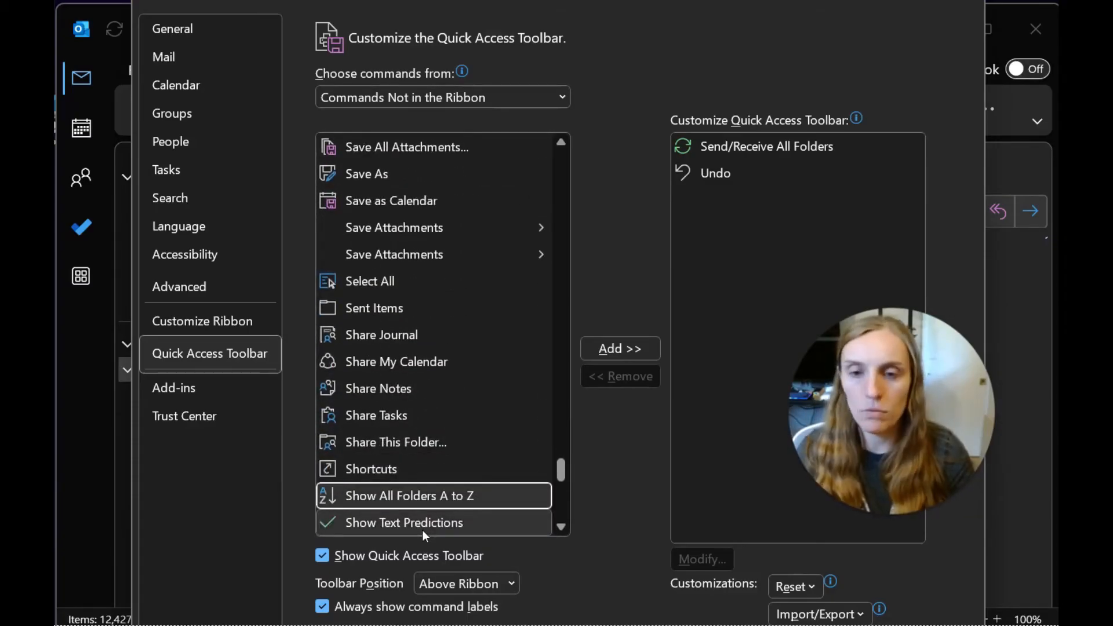
{"action": "mouse_move", "coordinate": [423, 525]}
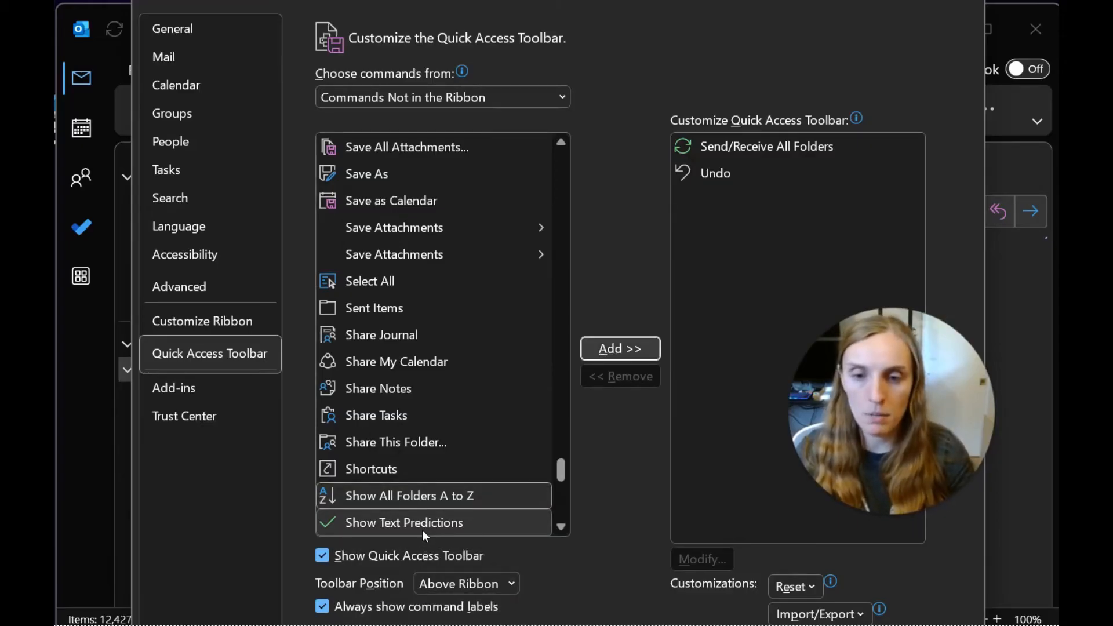
{"action": "left_click", "coordinate": [618, 349]}
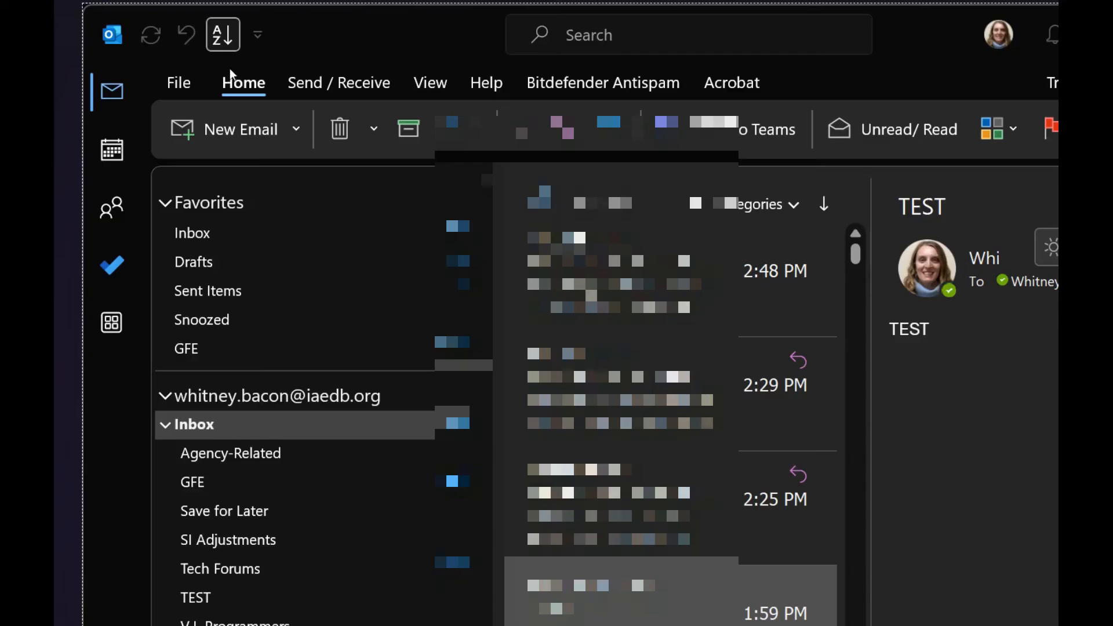
{"action": "mouse_move", "coordinate": [223, 33]}
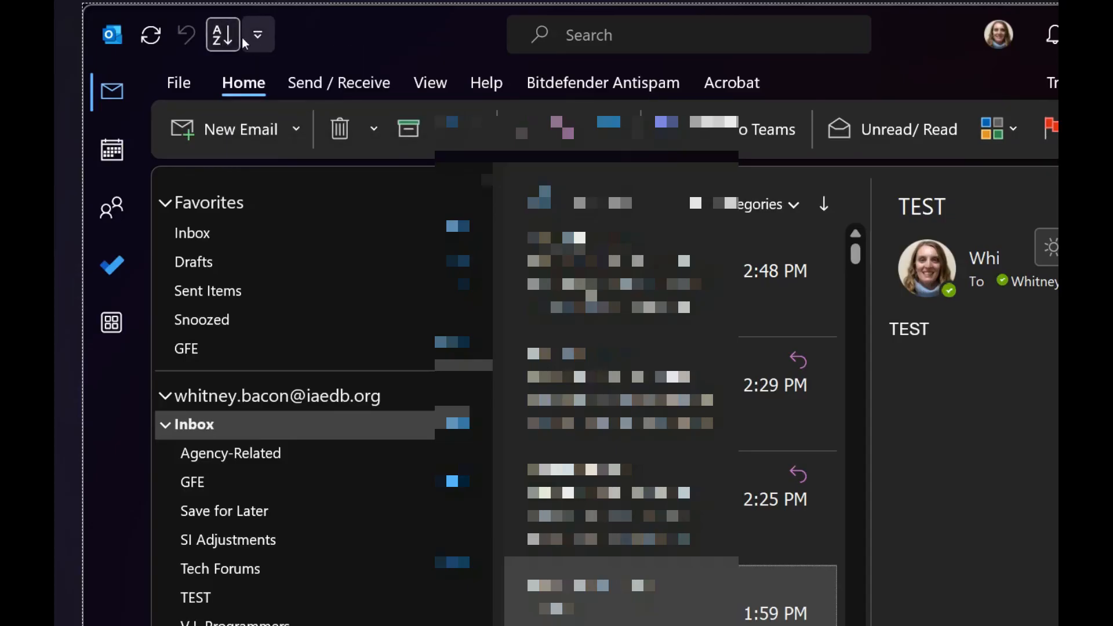
{"action": "mouse_move", "coordinate": [222, 34]}
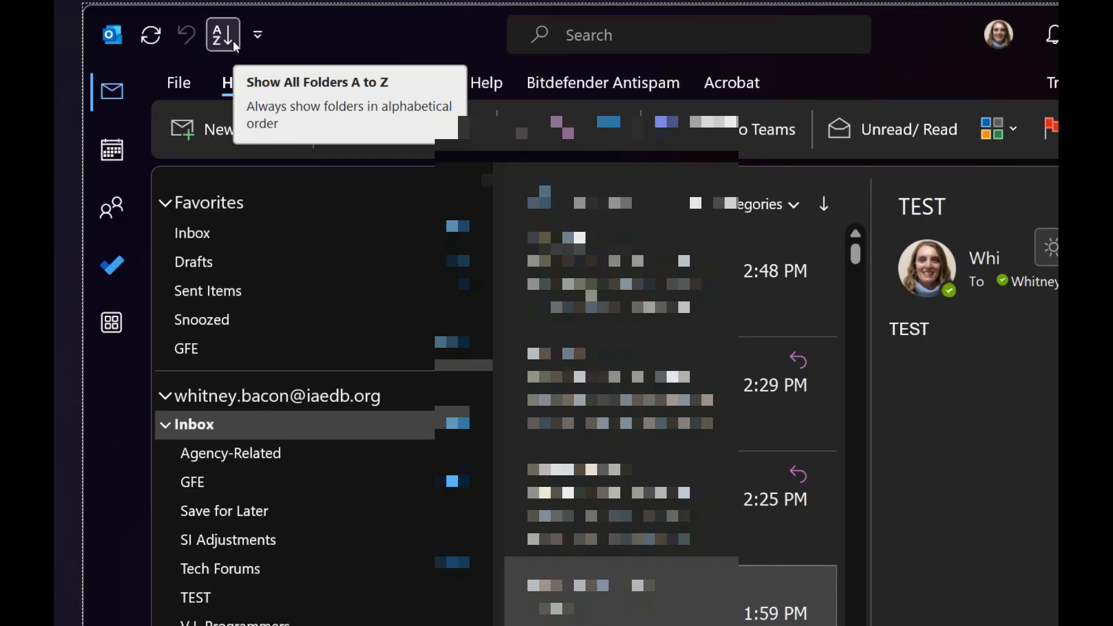
{"action": "mouse_move", "coordinate": [112, 150]}
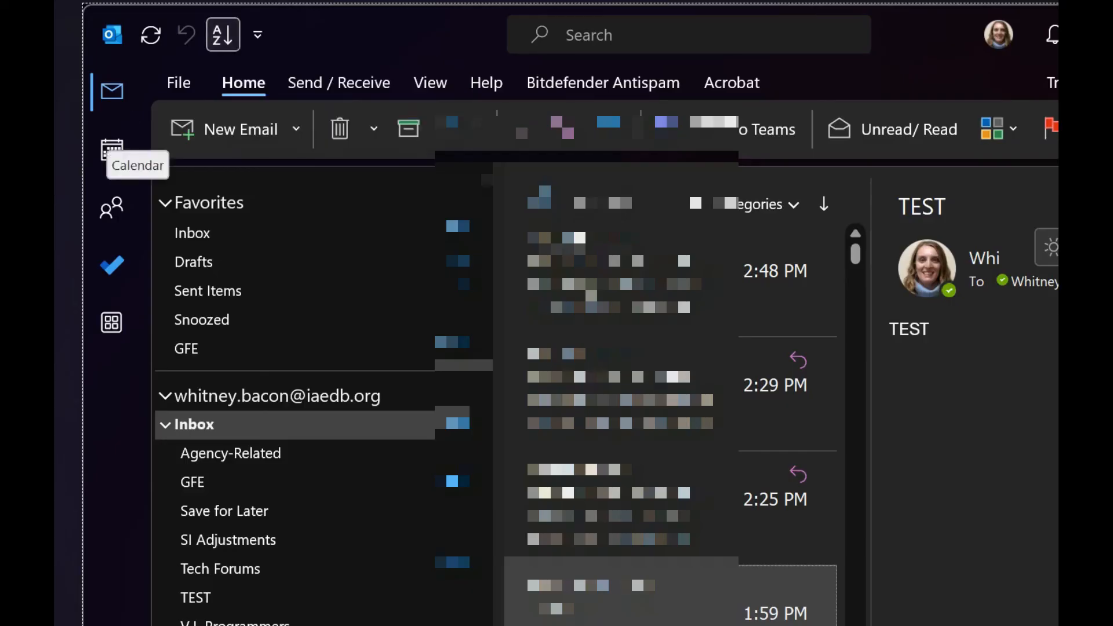